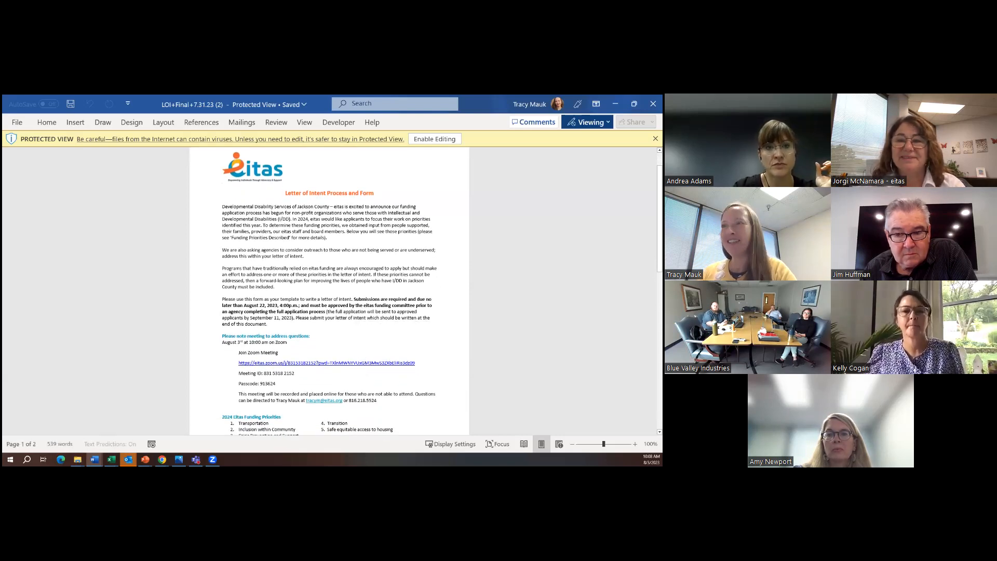
- Select the agency contact name, email and phone field, then bring page 2's Service Category checkboxes into view
scroll("down", 3)
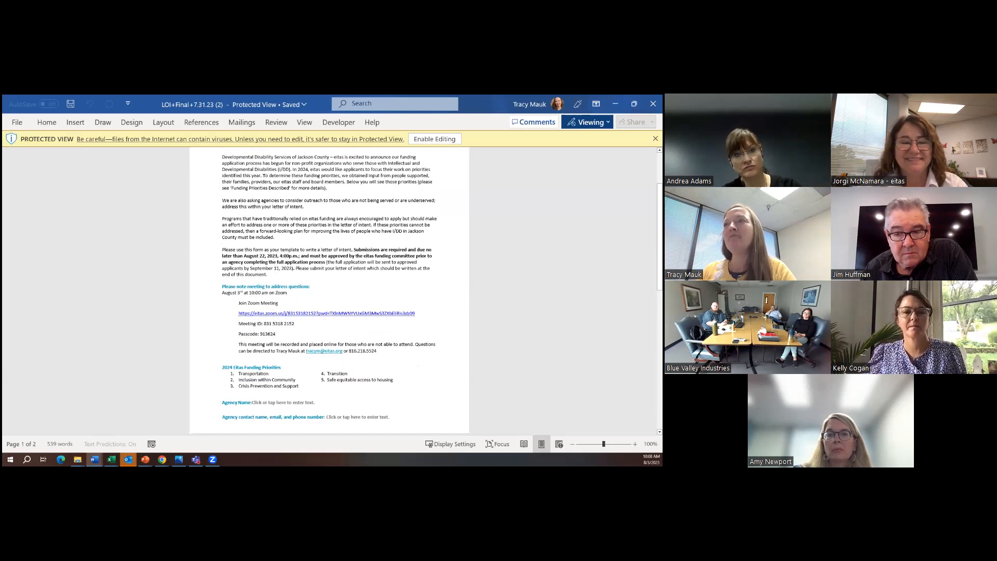
scroll("down", 3)
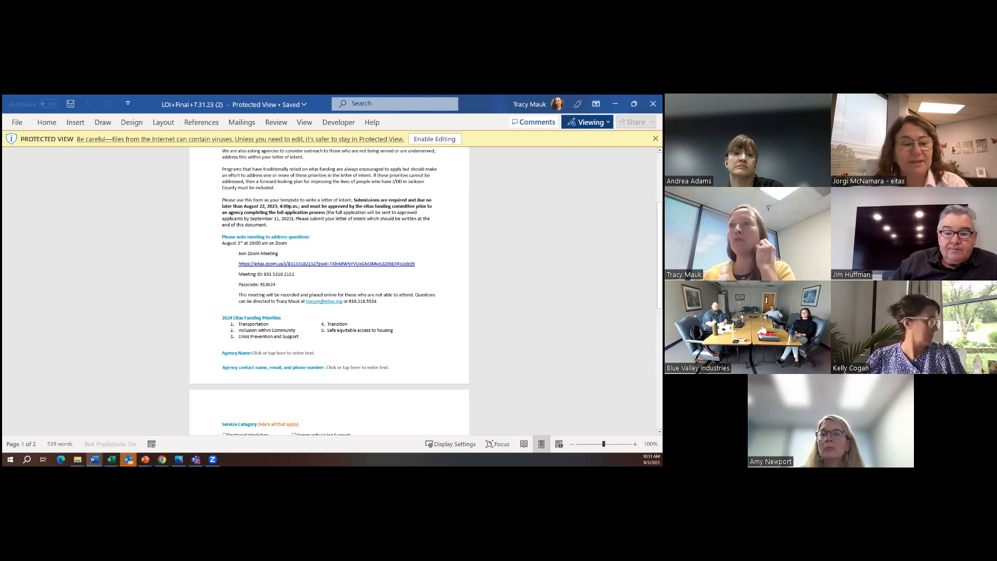
left_click(283, 353)
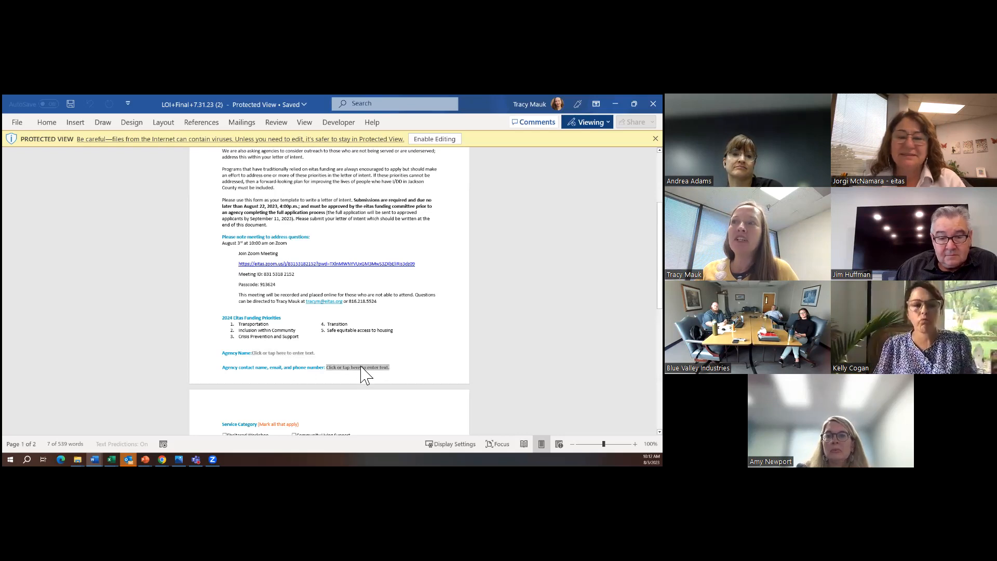
scroll("down", 3)
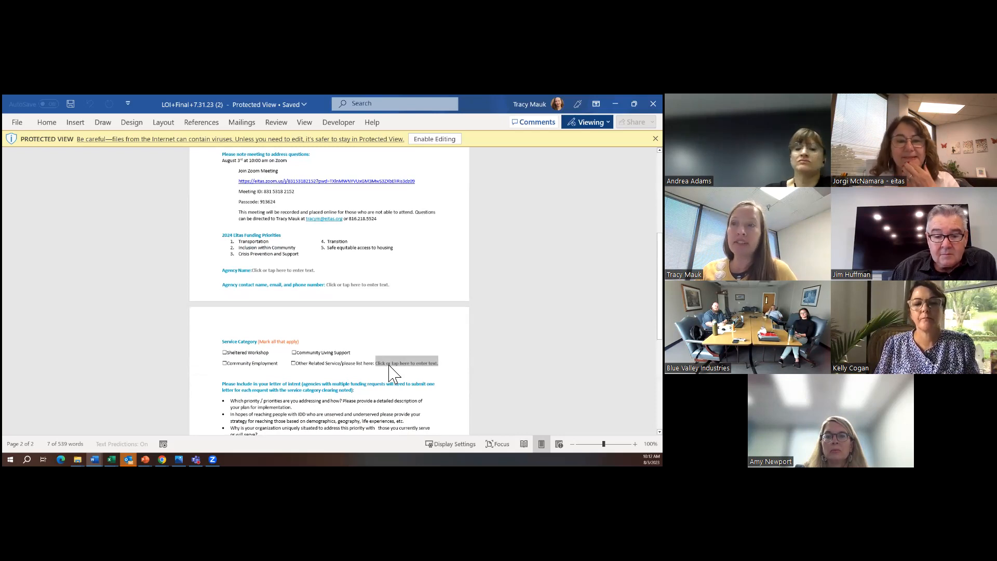
- Scroll page 2 to the funding sub-questions and the 'Dear Eitas Board' greeting
scroll("down", 3)
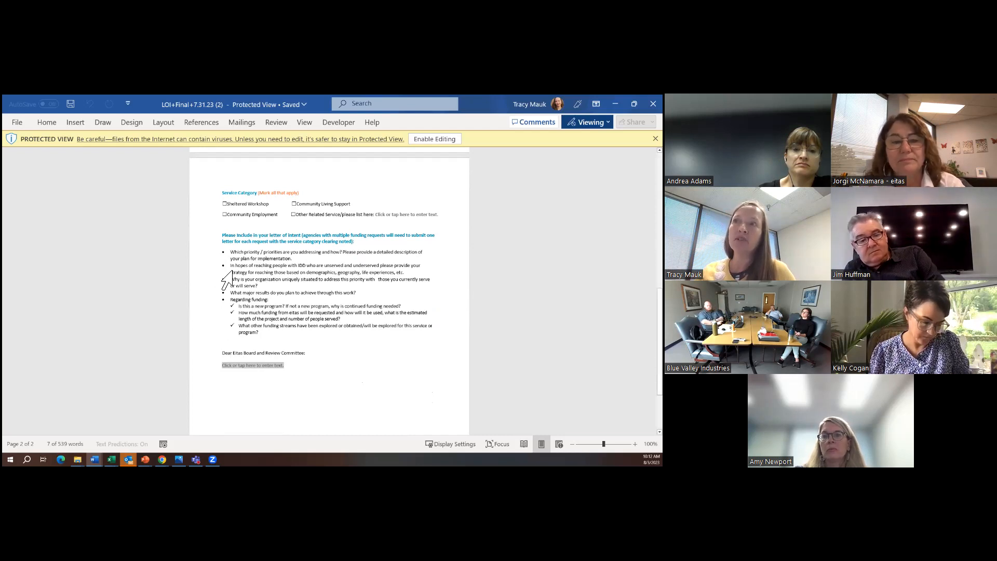
mouse_move(224, 343)
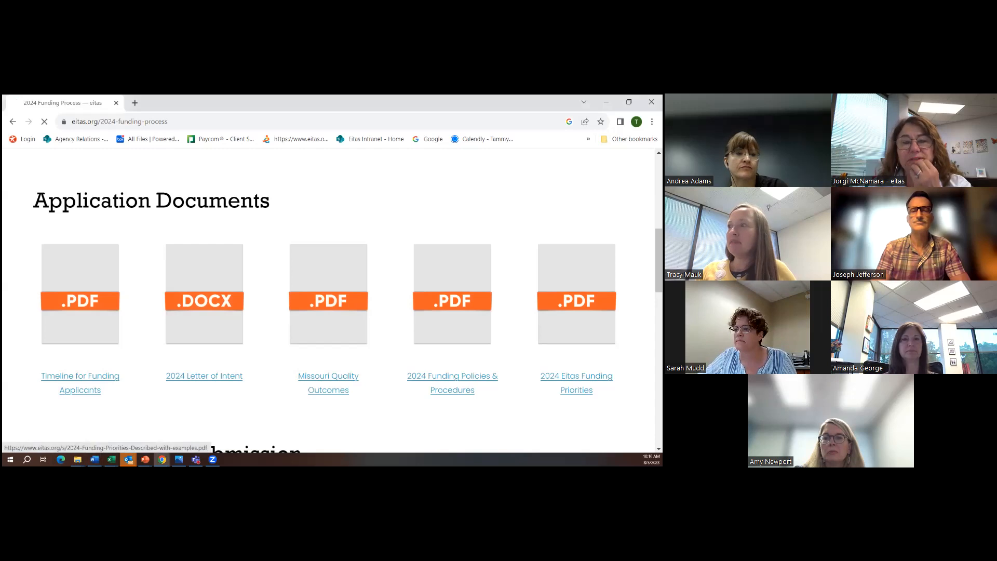
- Open the 2024 Eitas Funding Priorities PDF and read through both pages of example requests
left_click(576, 382)
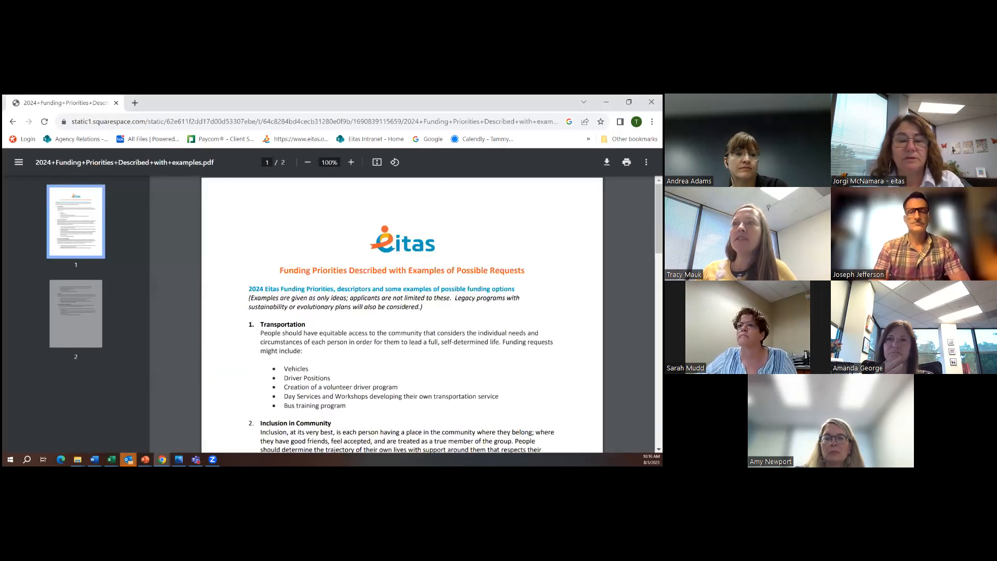
scroll("down", 3)
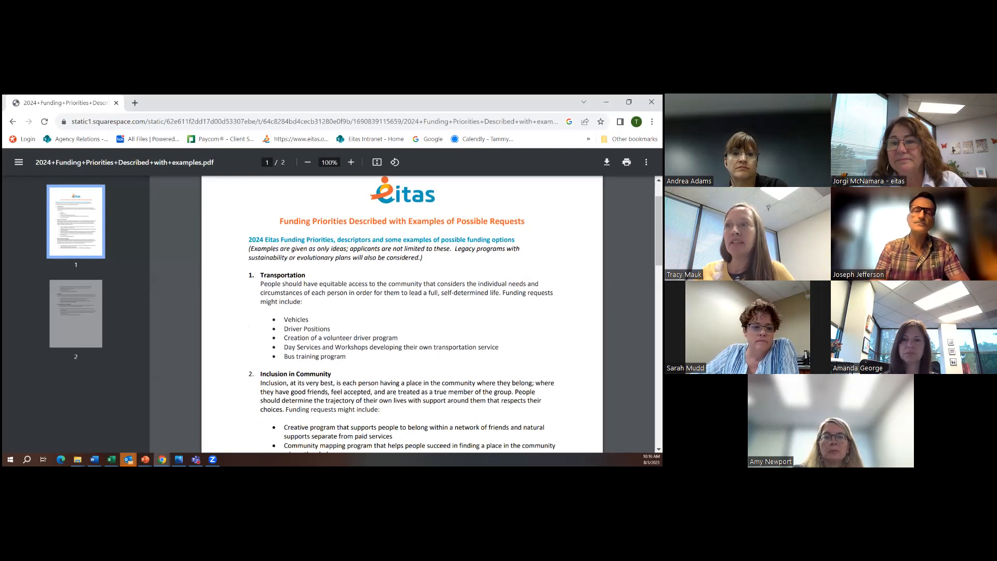
scroll("down", 3)
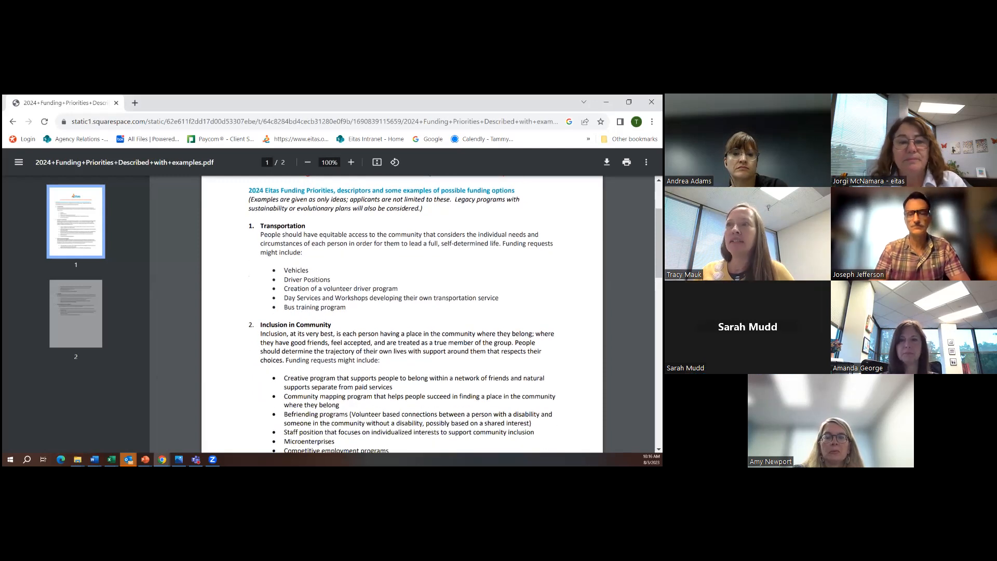
scroll("down", 3)
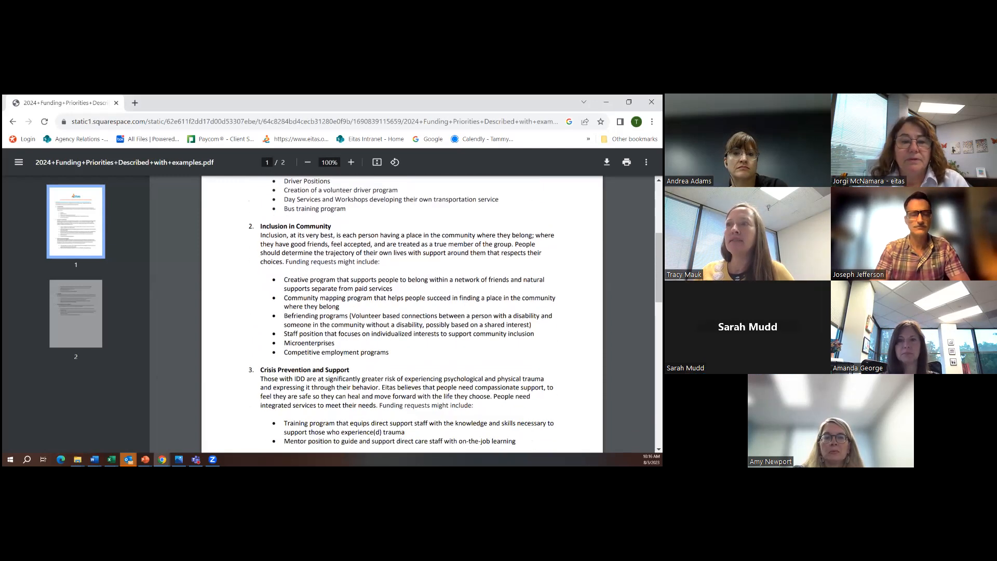
scroll("down", 3)
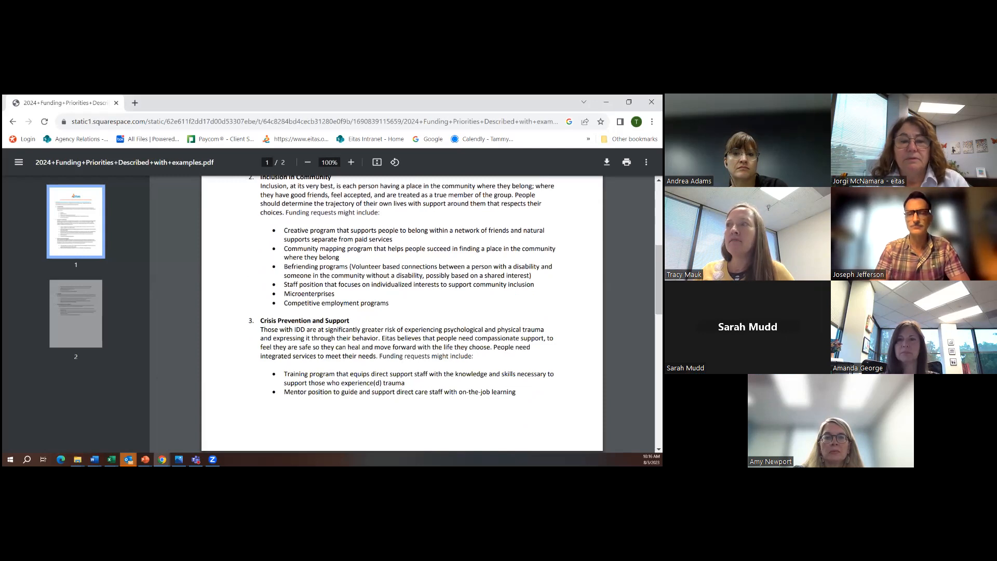
scroll("down", 3)
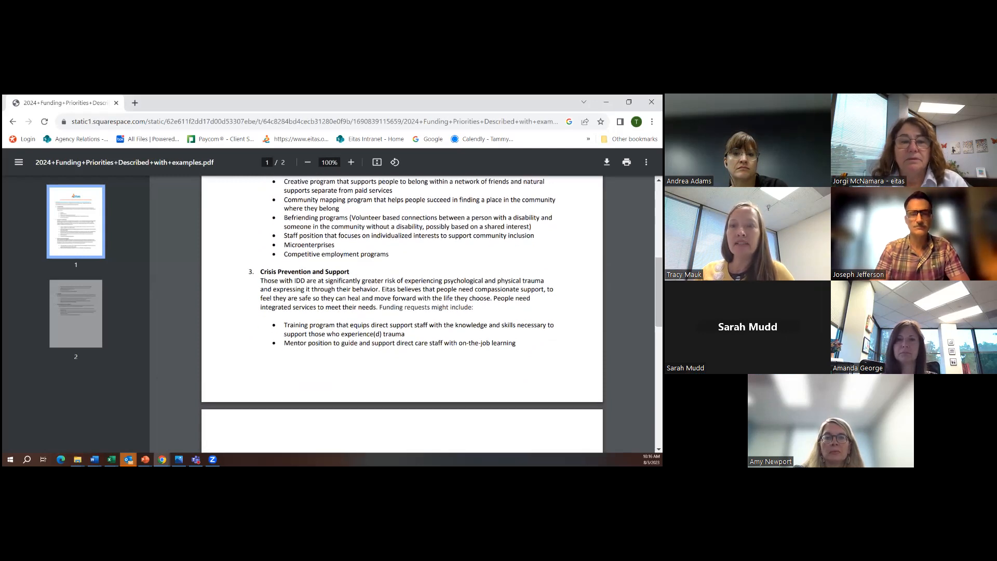
scroll("down", 3)
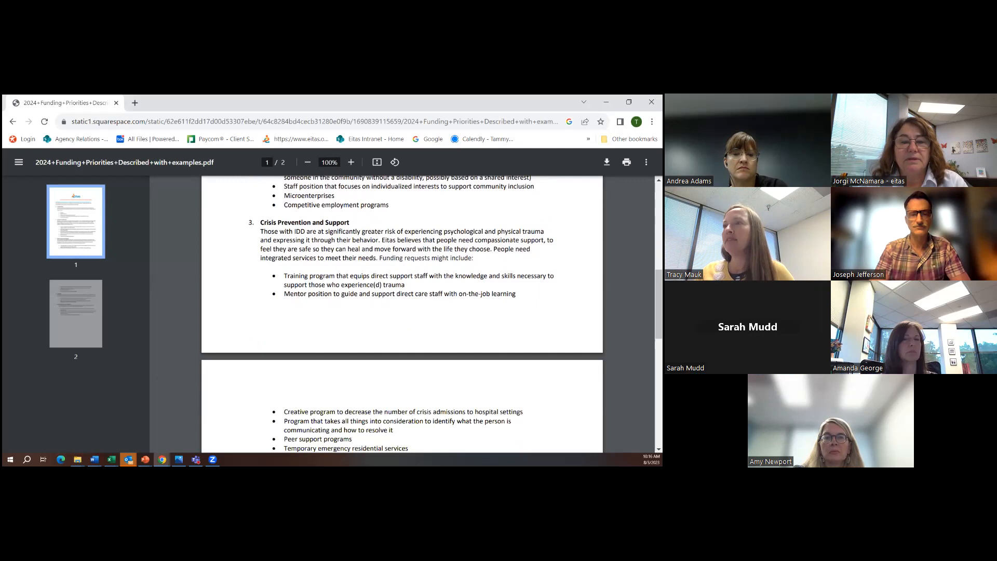
scroll("down", 3)
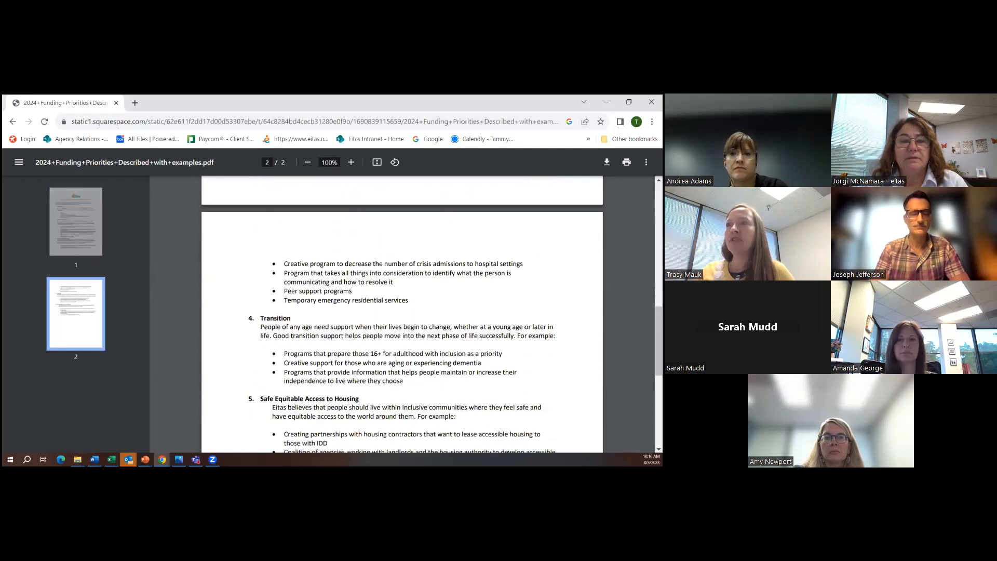
scroll("down", 3)
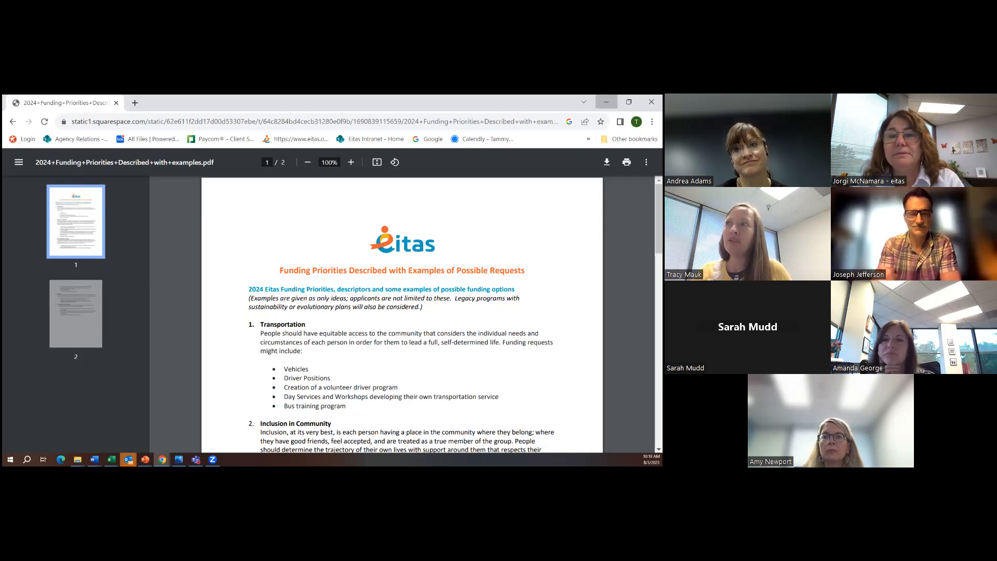
- Go from the eitas.org home page to the 2024 Funding Process page's Application Documents
left_click(627, 102)
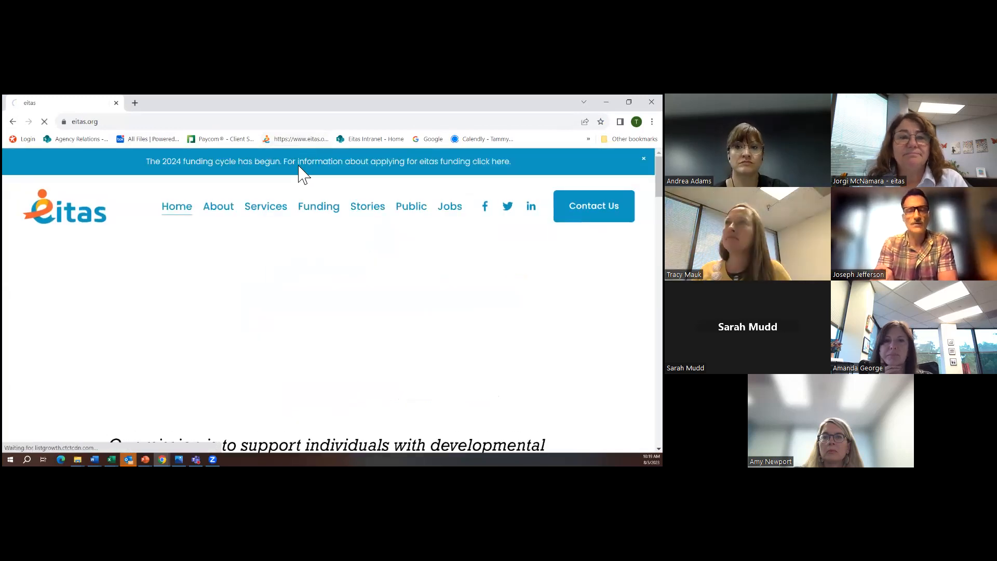
left_click(498, 161)
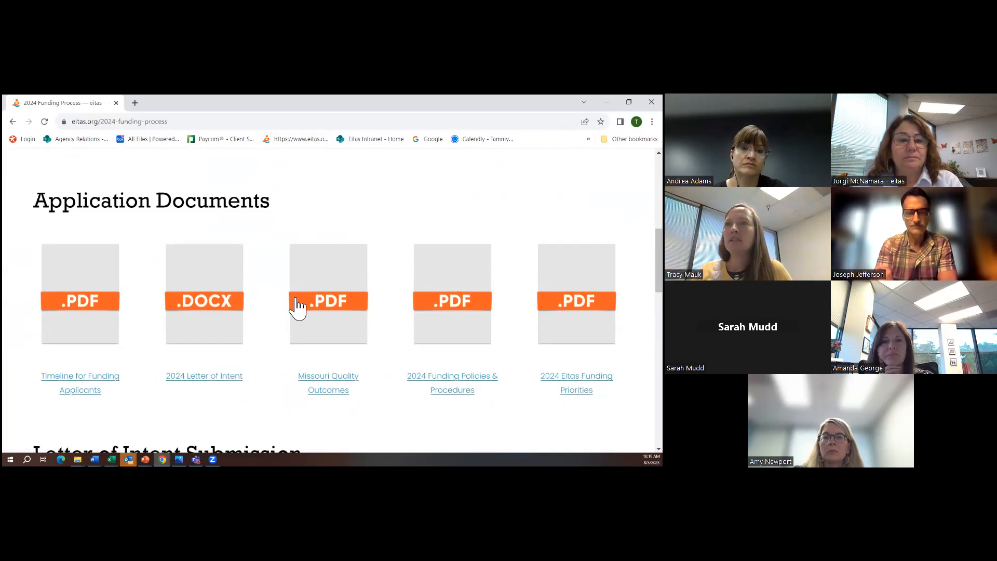
scroll("down", 3)
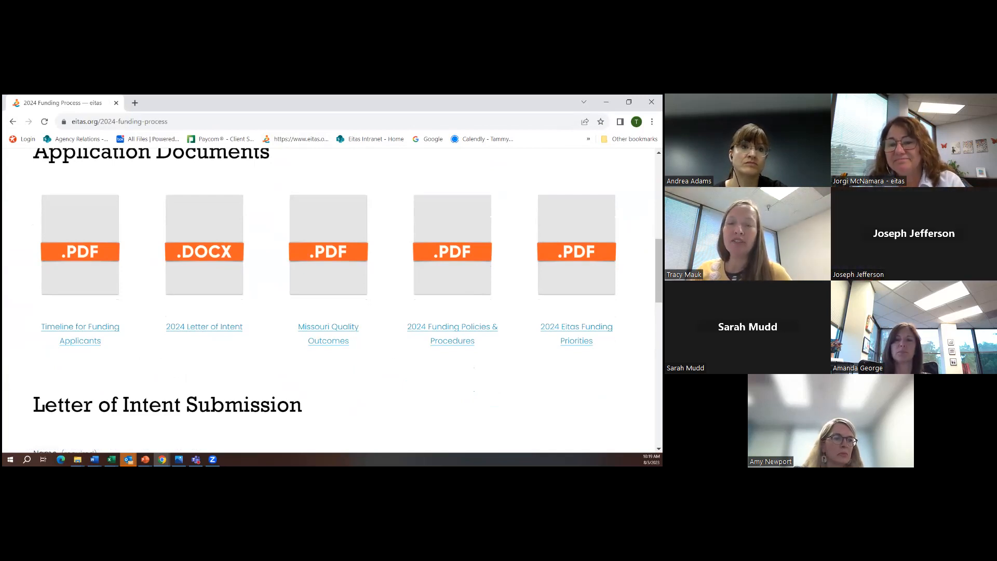
mouse_move(452, 326)
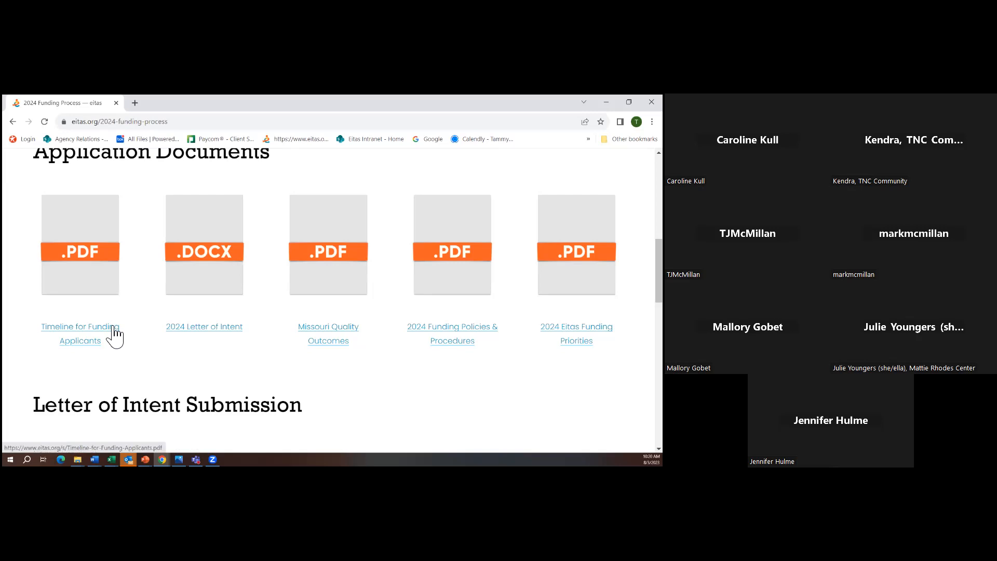
- Open the Timeline for Funding Applicants PDF and view the Letter of Intent and proposal deadlines
left_click(80, 326)
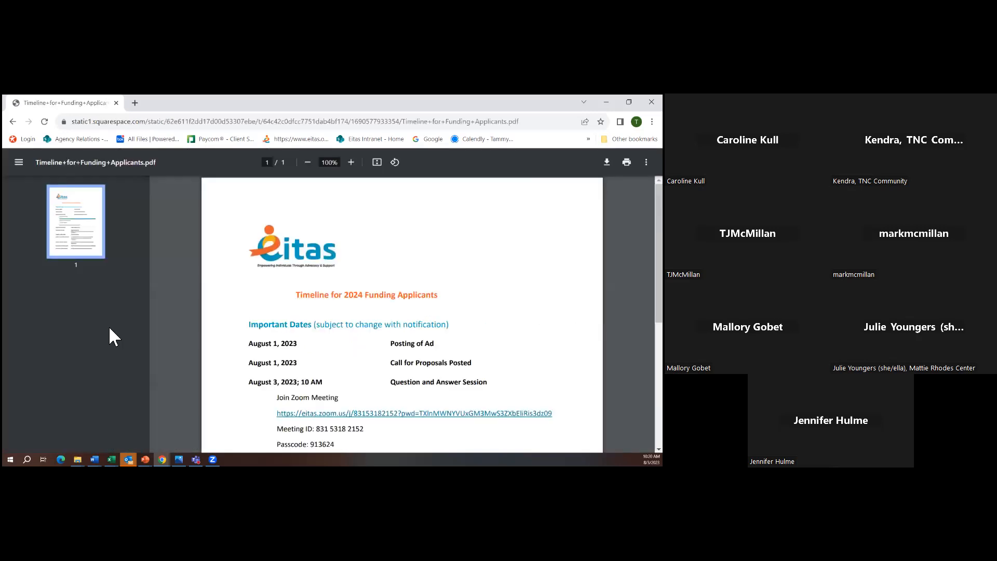
scroll("down", 3)
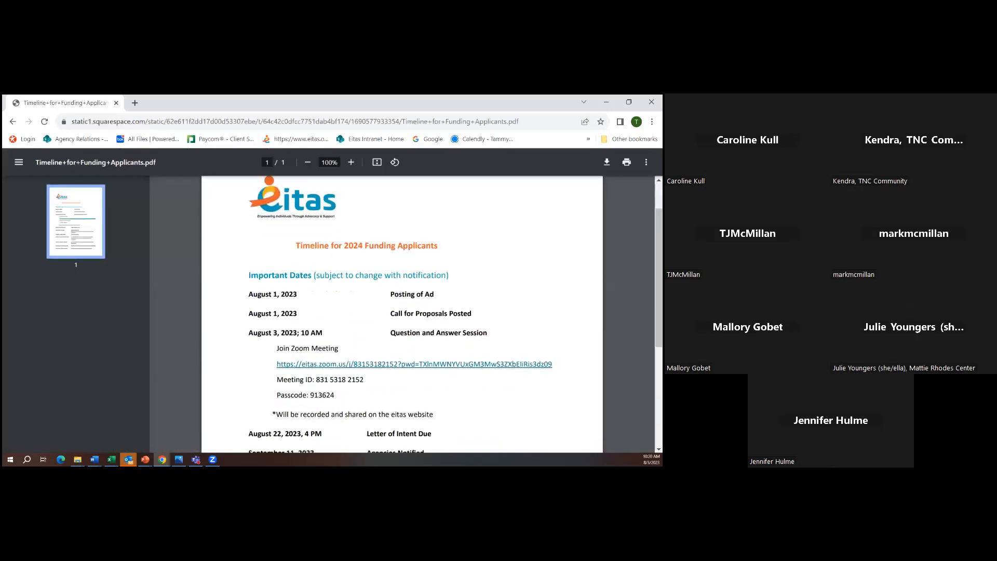
scroll("down", 3)
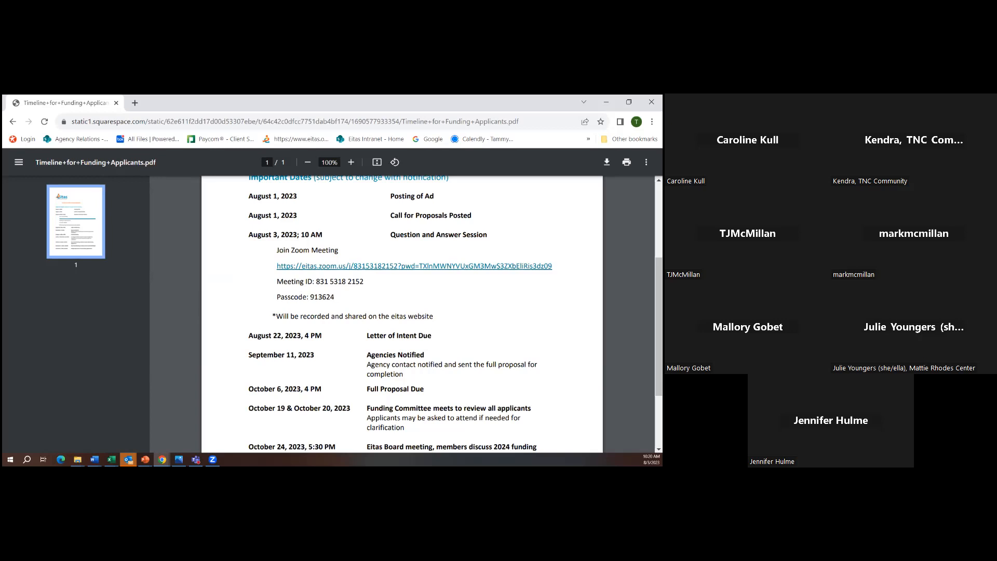
mouse_move(279, 350)
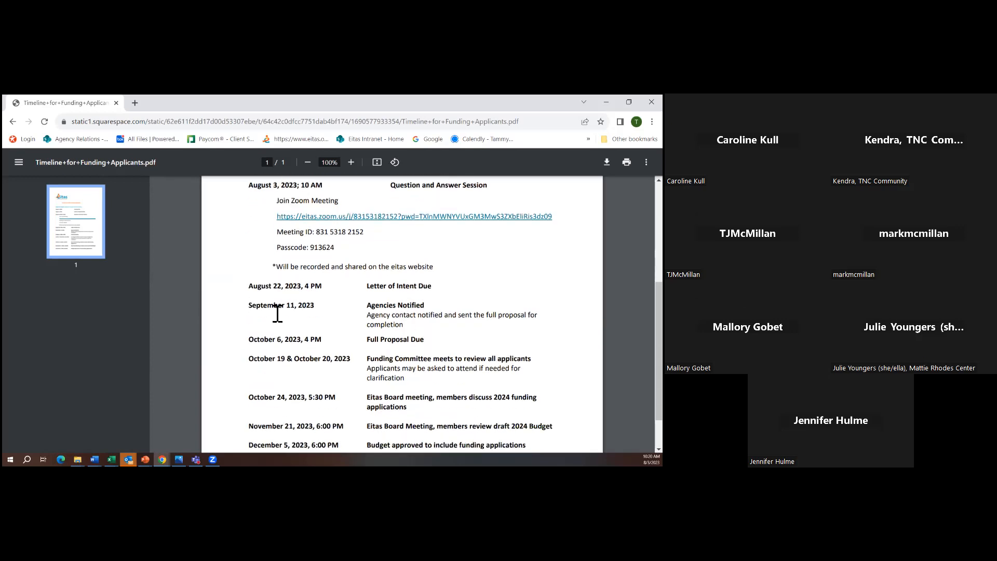
mouse_move(330, 322)
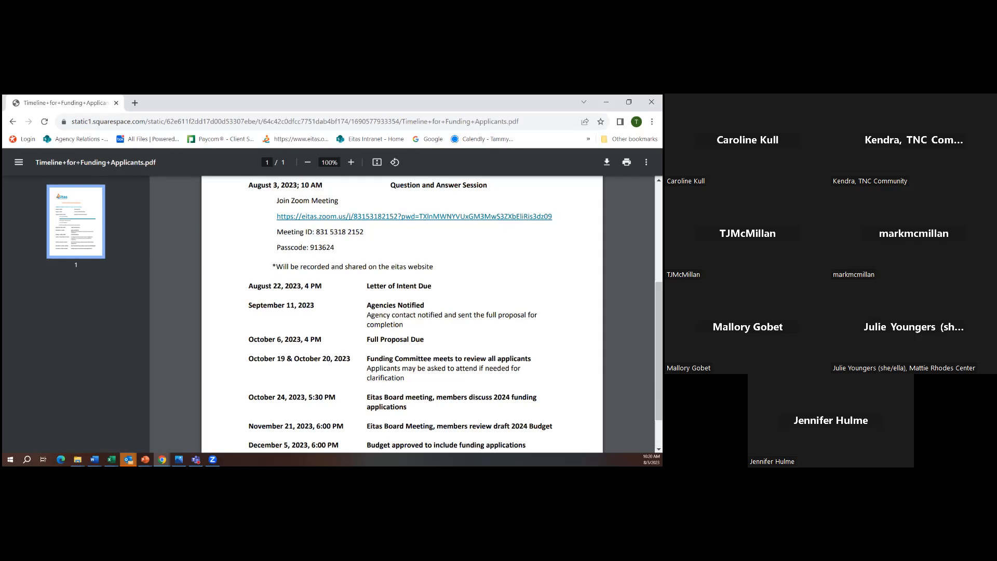
mouse_move(409, 388)
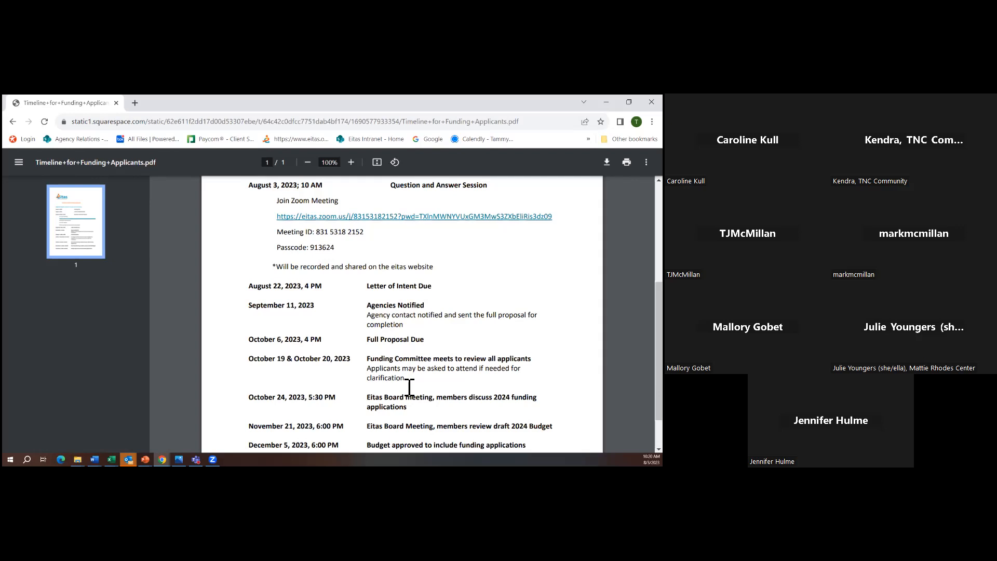
mouse_move(274, 373)
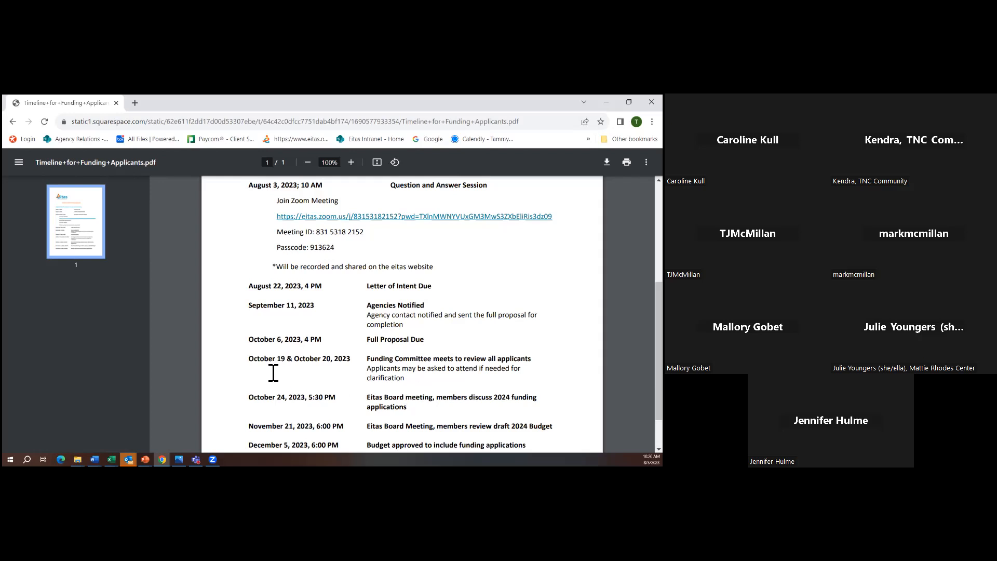
mouse_move(326, 362)
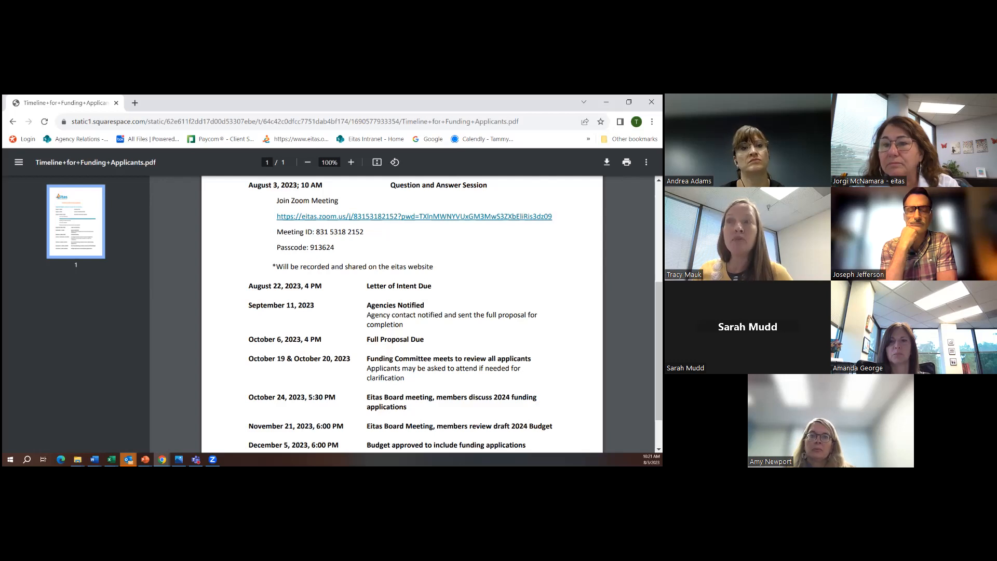
mouse_move(247, 375)
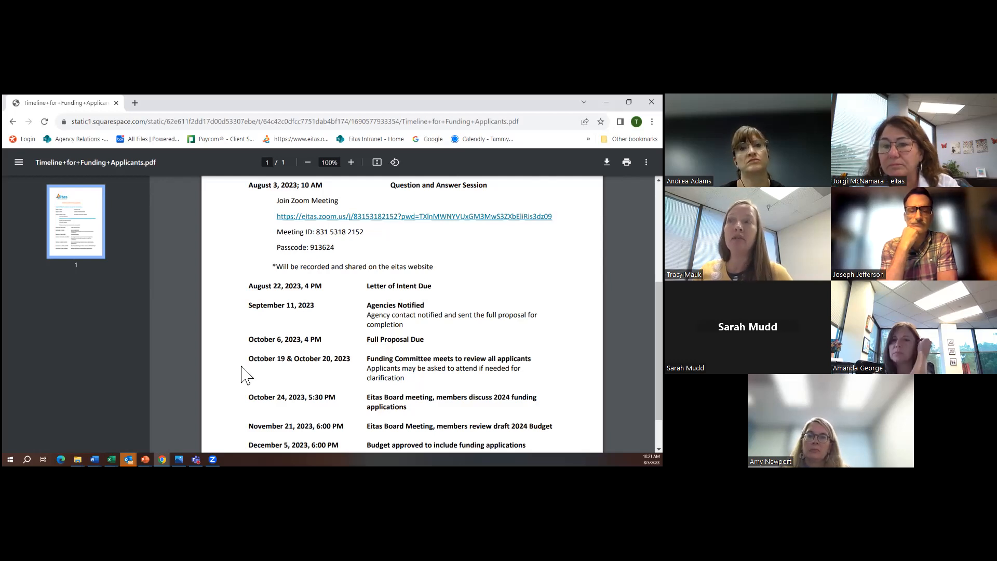
mouse_move(283, 379)
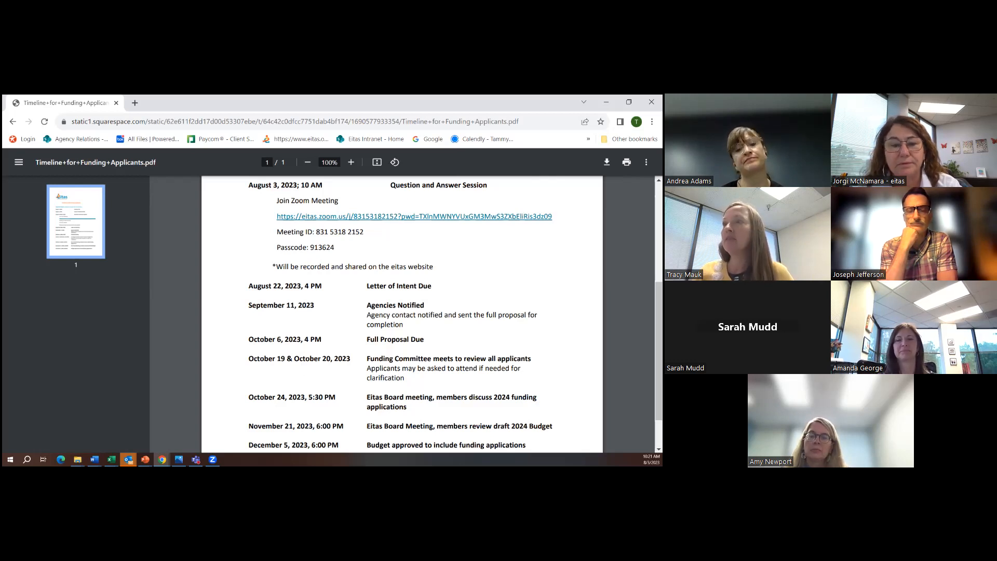
mouse_move(286, 424)
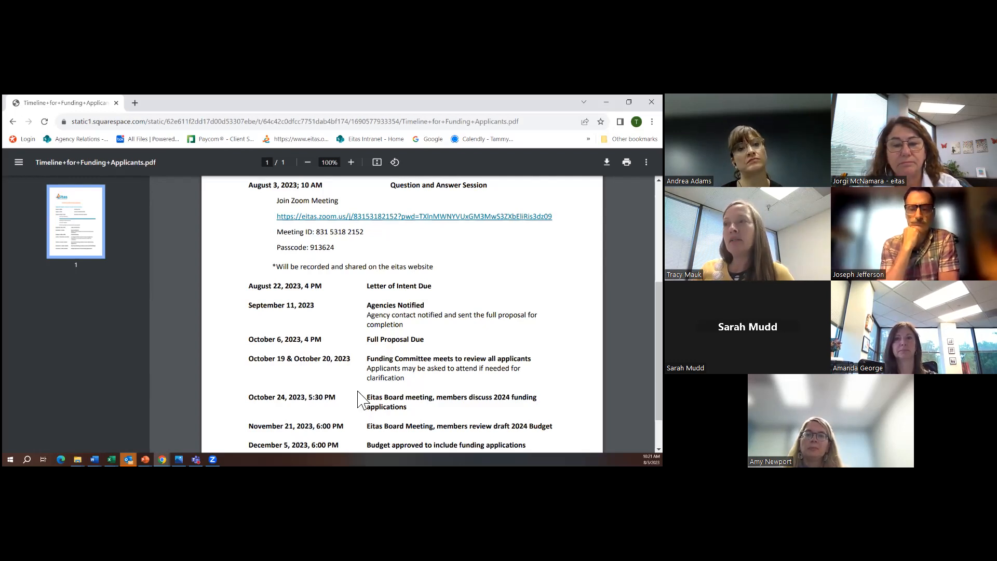
scroll("down", 3)
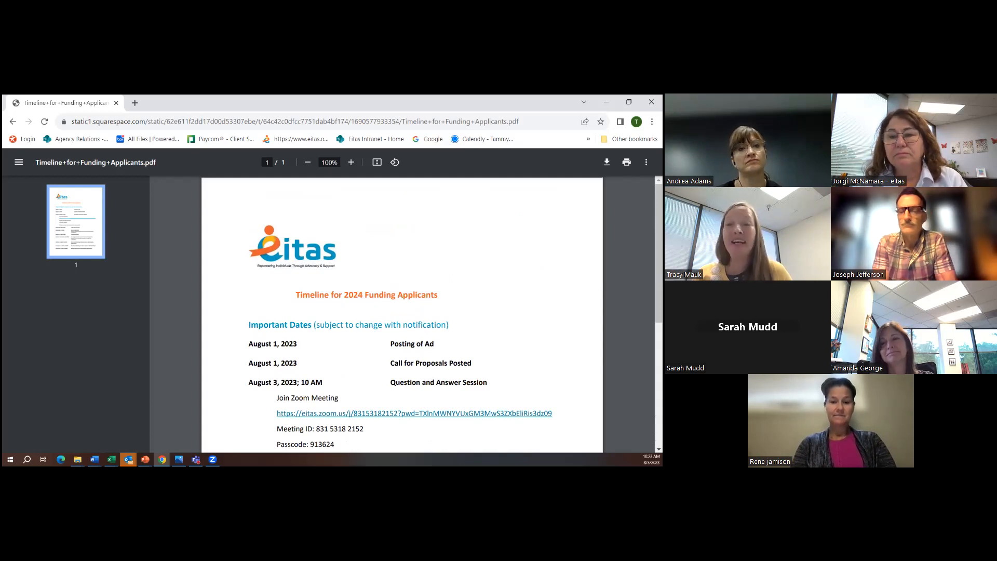
scroll("down", 3)
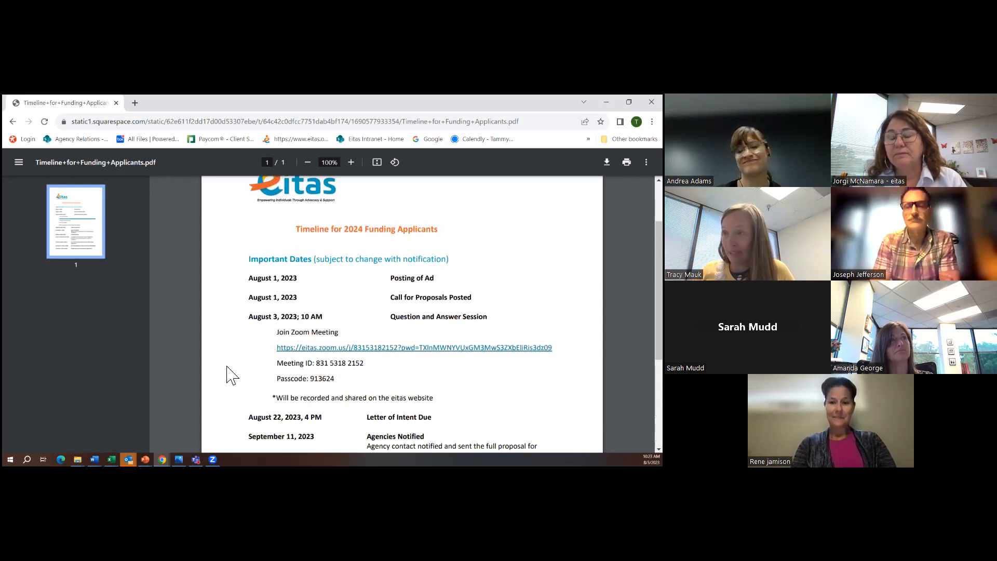
scroll("down", 3)
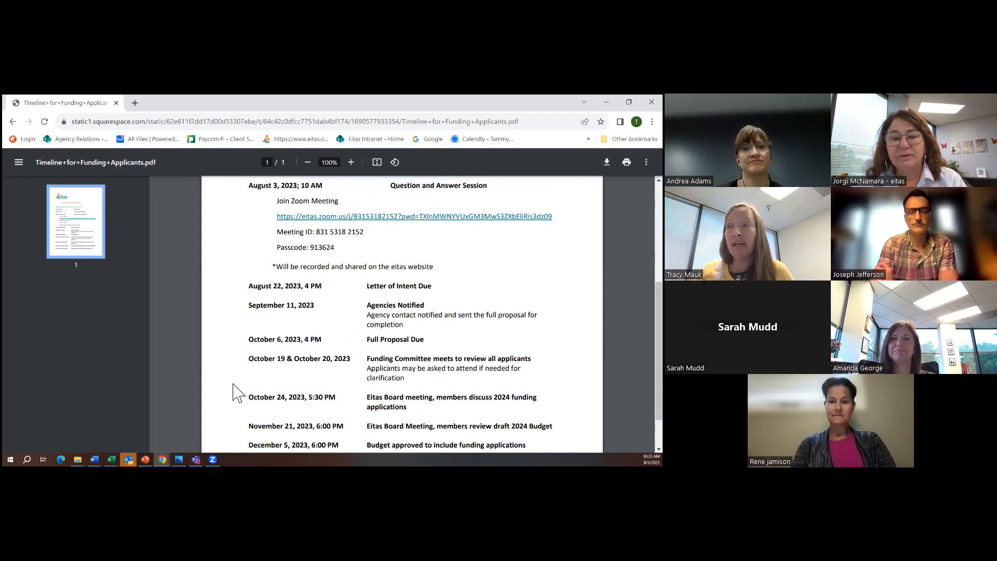
scroll("down", 3)
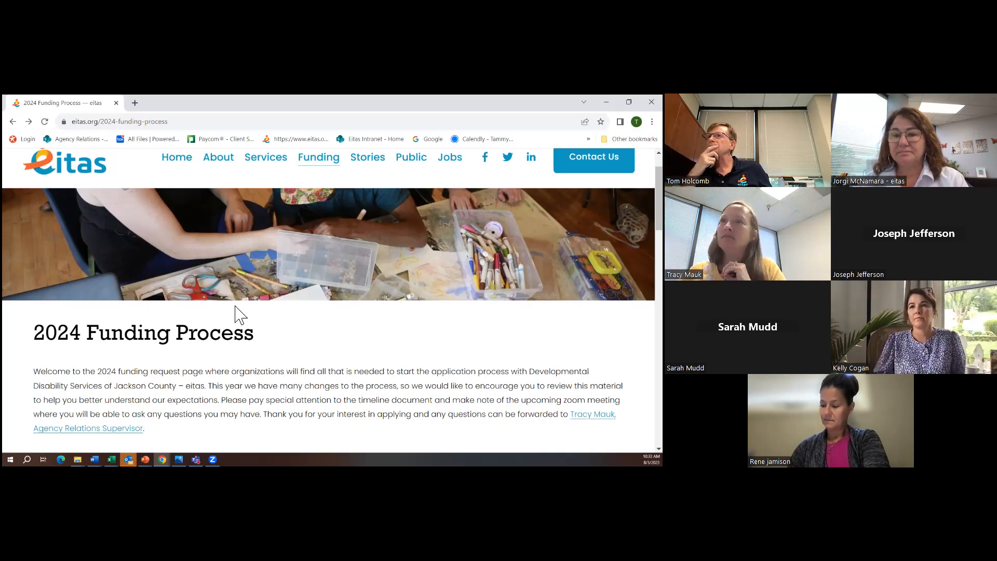
- Review the Letter of Intent Submission form fields through Upload Your Files and Submit
scroll("down", 3)
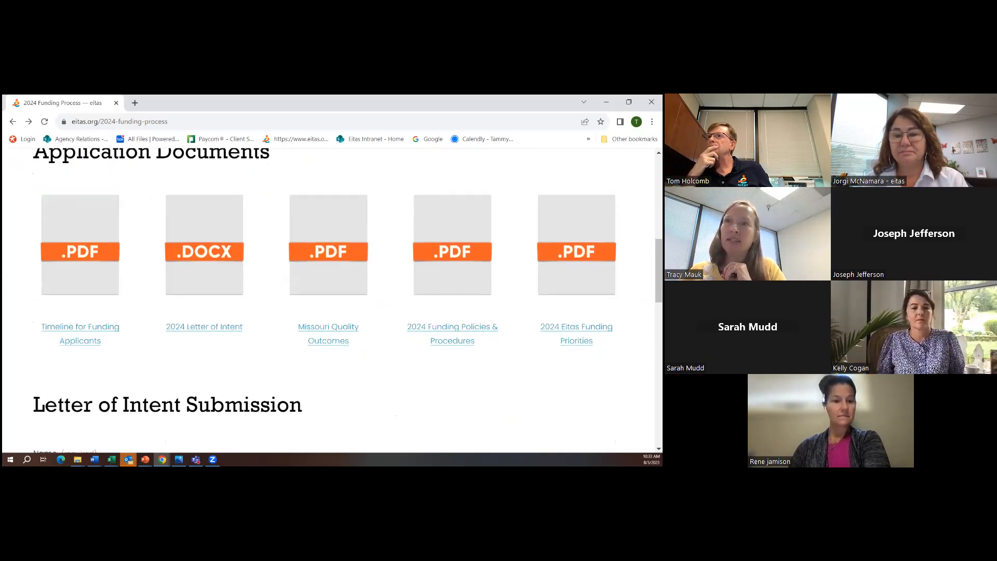
scroll("down", 3)
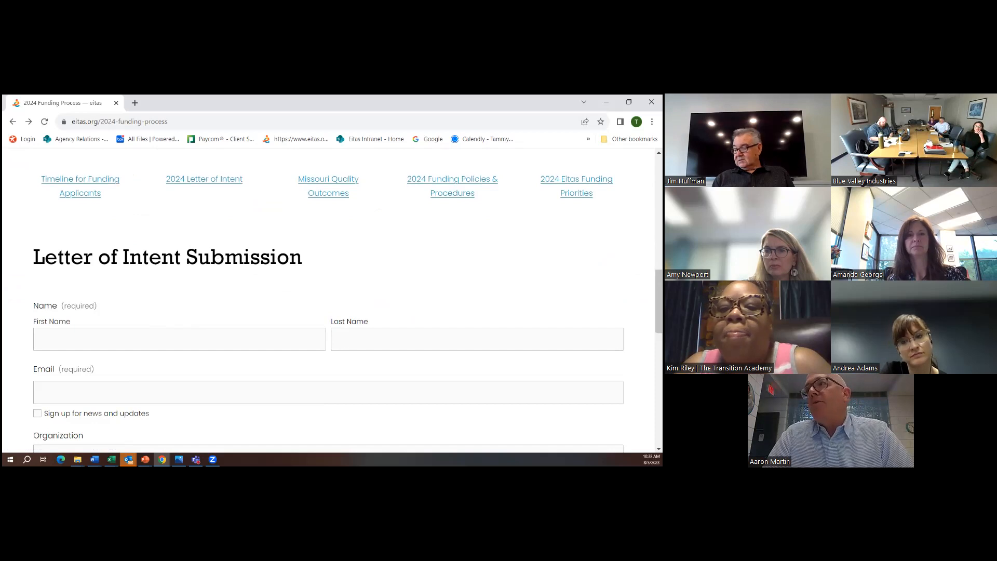
mouse_move(399, 257)
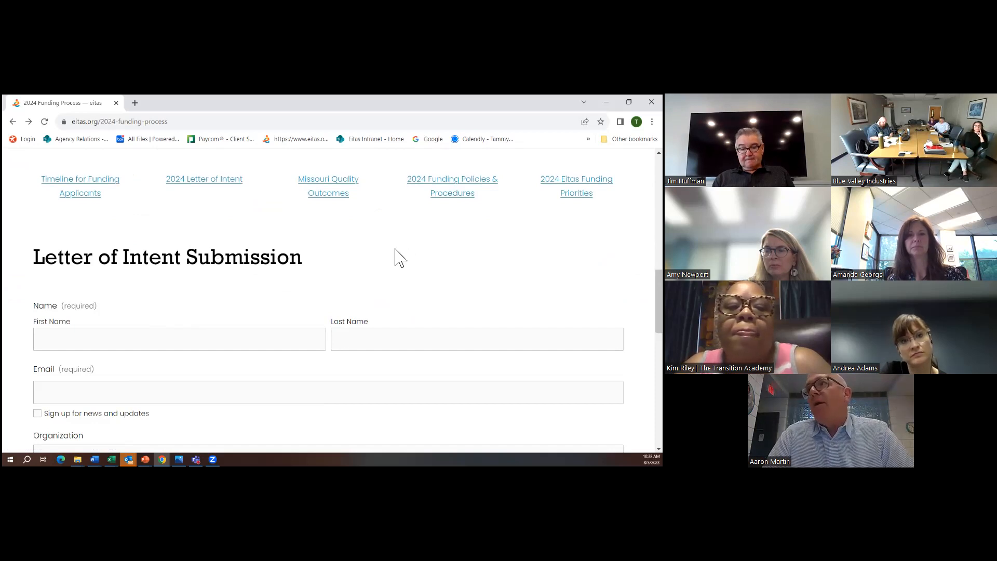
scroll("down", 3)
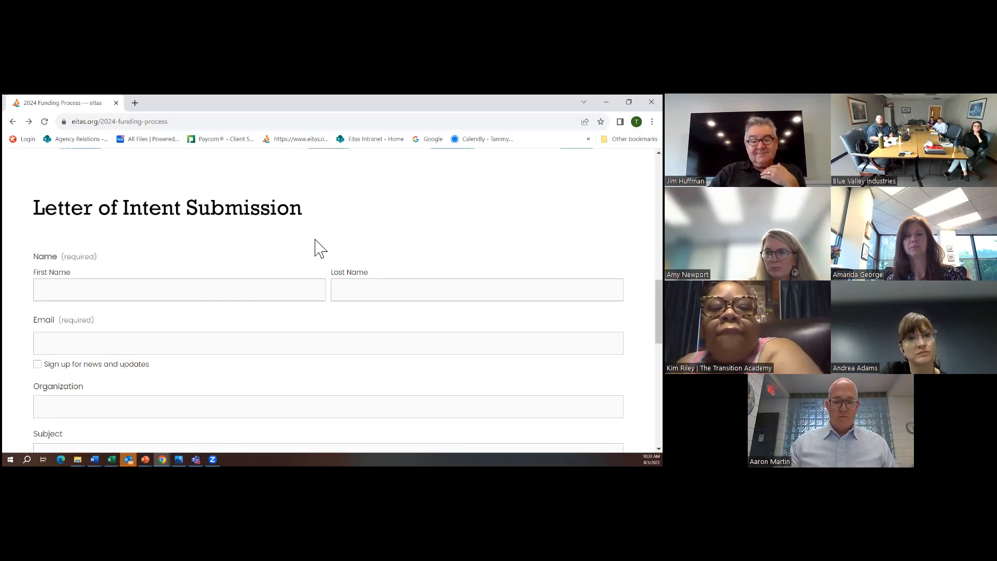
scroll("down", 3)
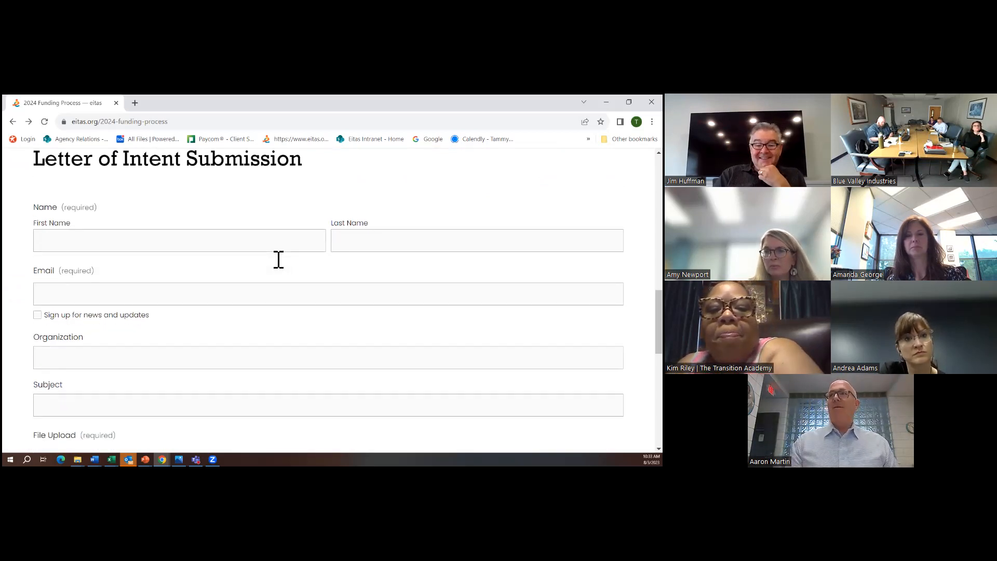
scroll("down", 3)
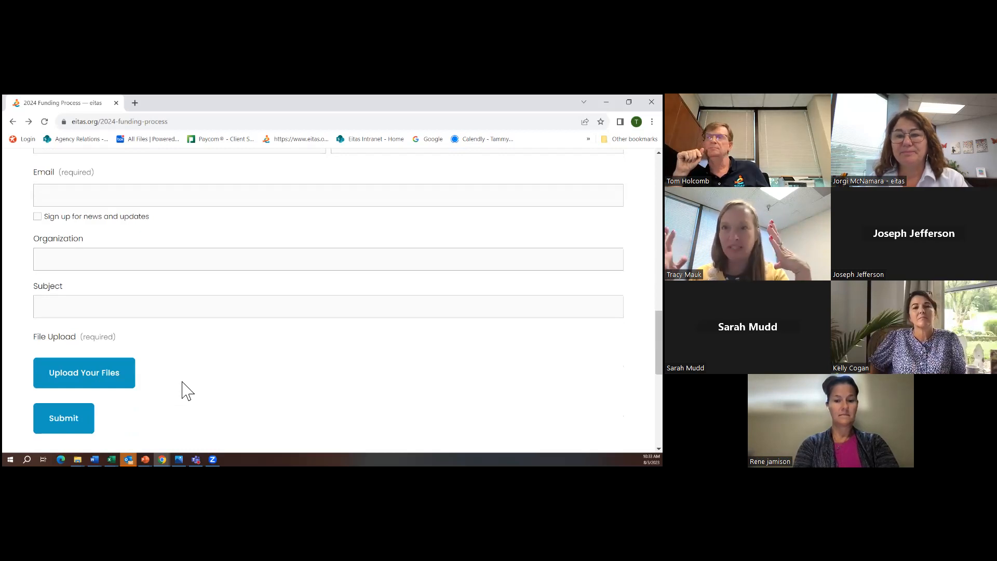
mouse_move(156, 352)
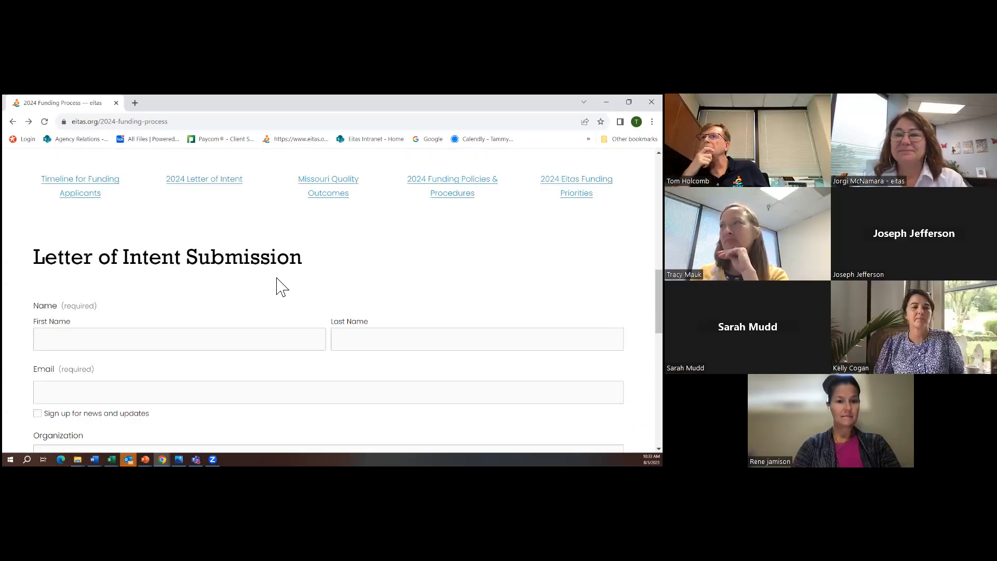
scroll("down", 3)
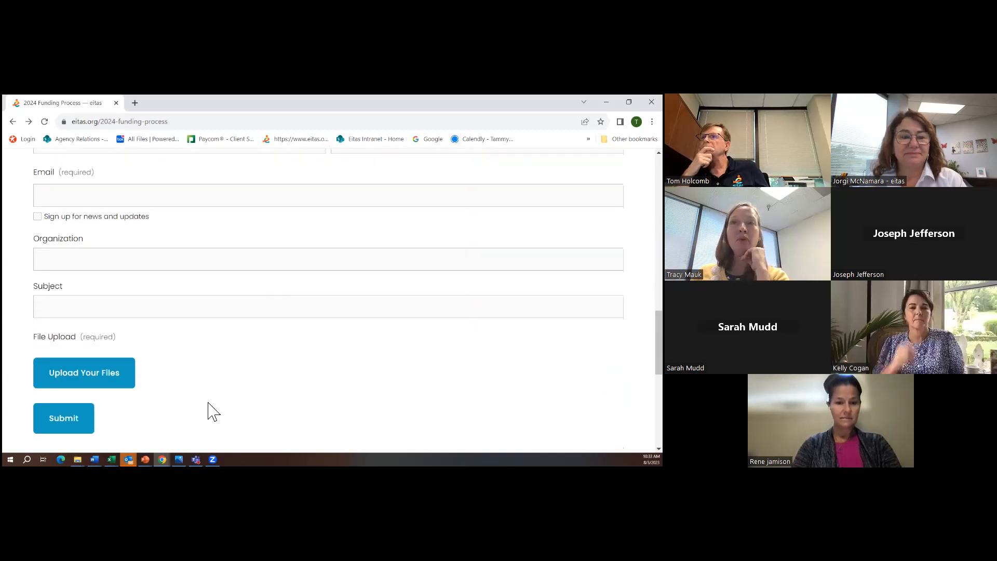
mouse_move(256, 396)
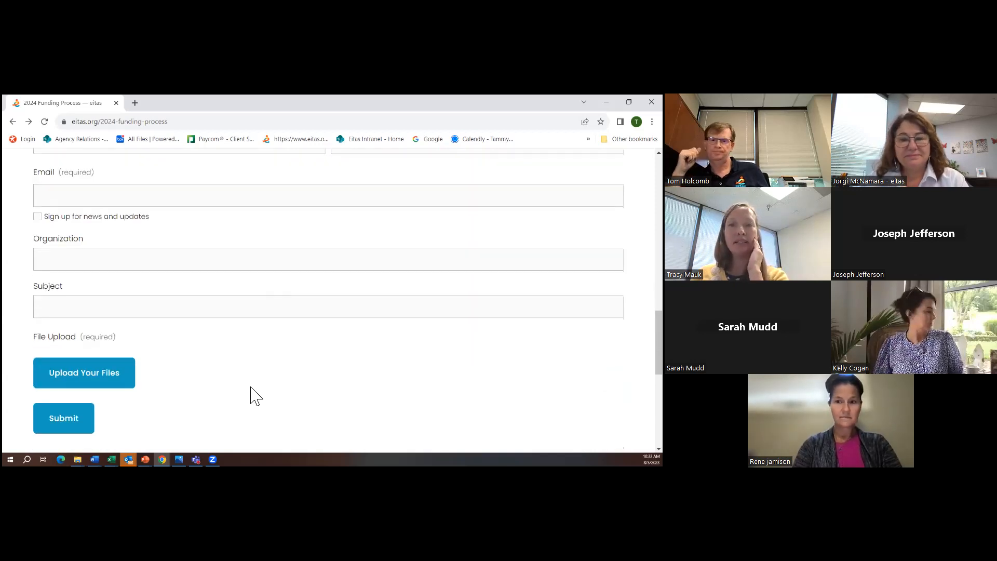
mouse_move(248, 397)
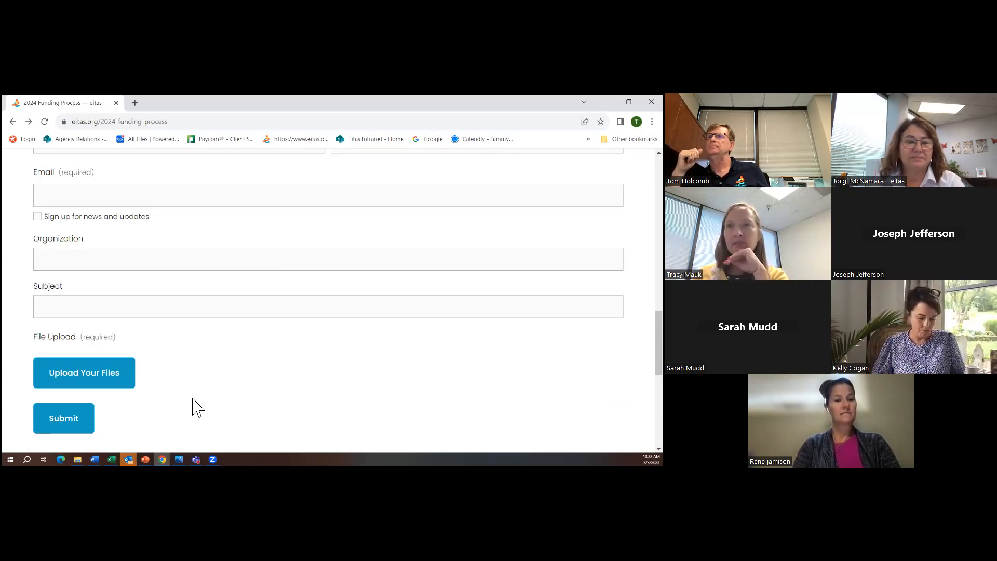
scroll("down", 3)
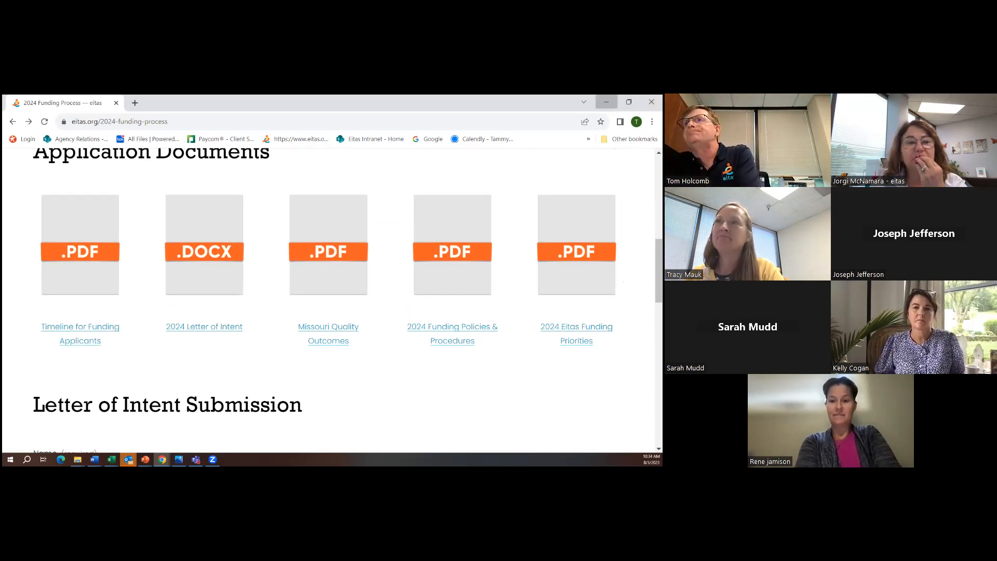
- Restore Chrome, go back to the funding page, and open the downloaded LOI .docx to its questions
left_click(604, 102)
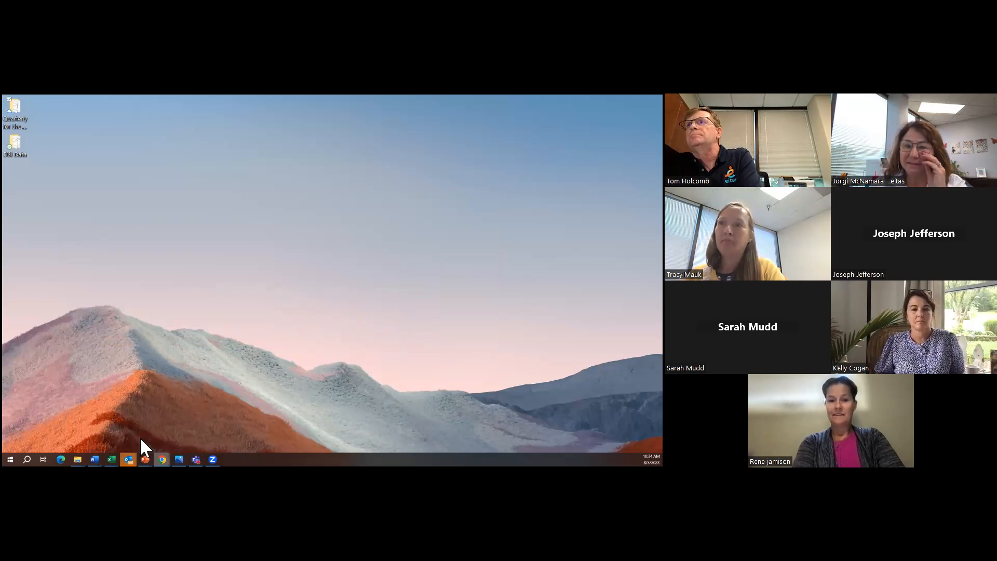
left_click(162, 459)
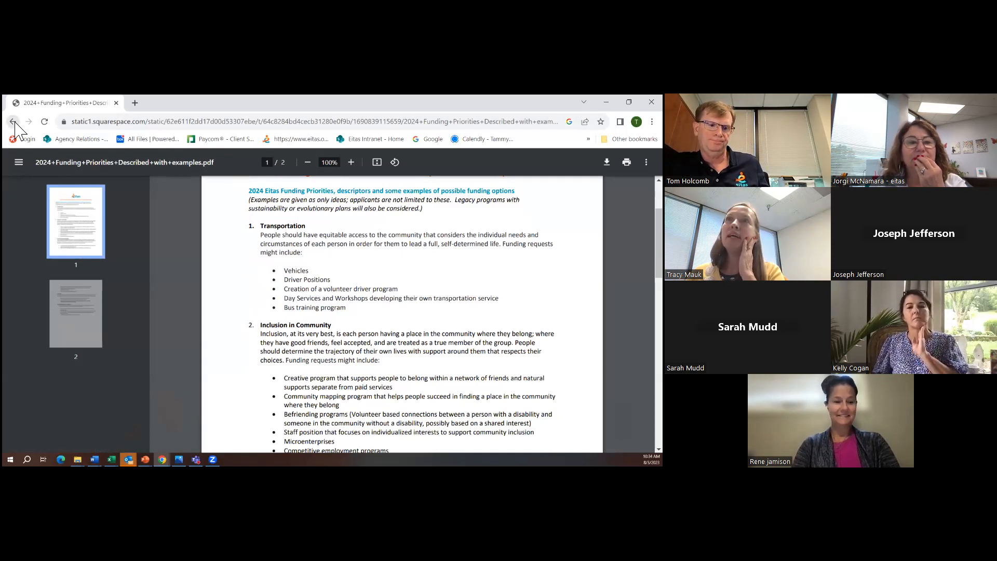
left_click(12, 122)
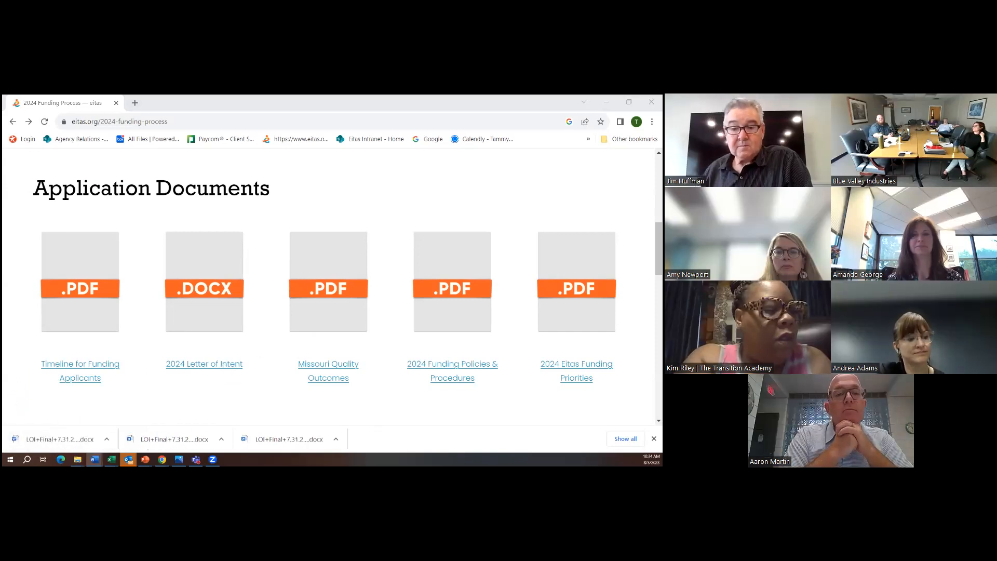
left_click(204, 363)
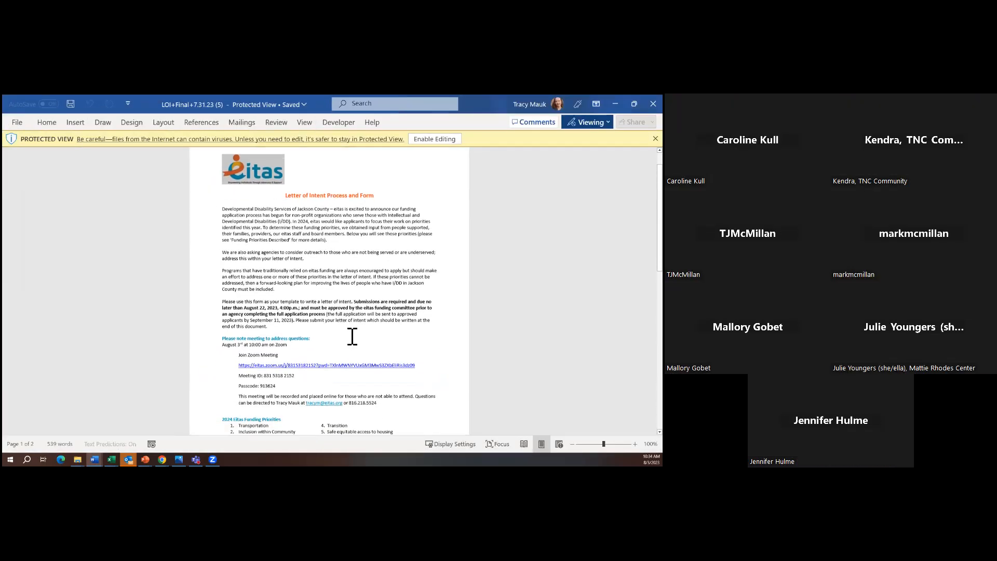
scroll("down", 3)
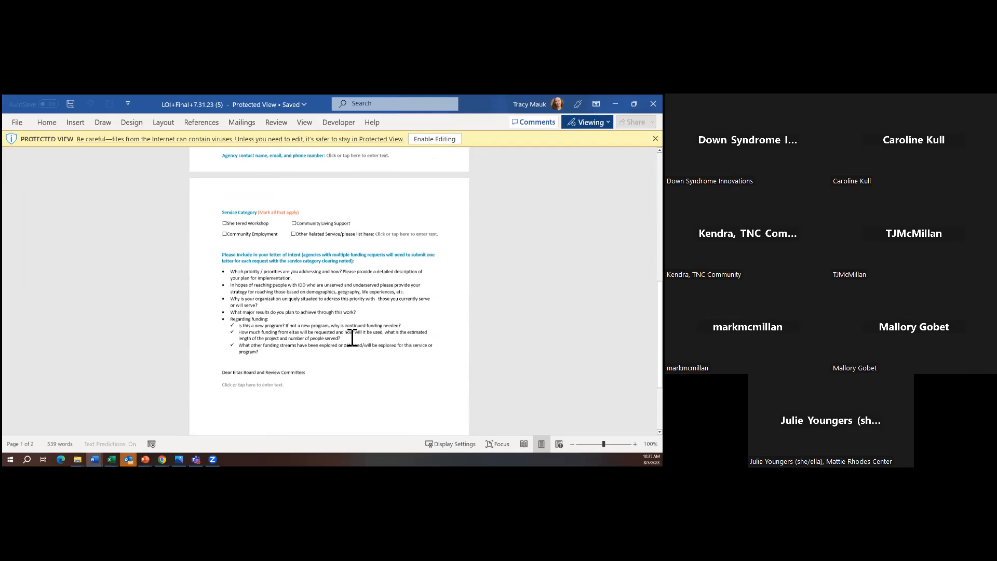